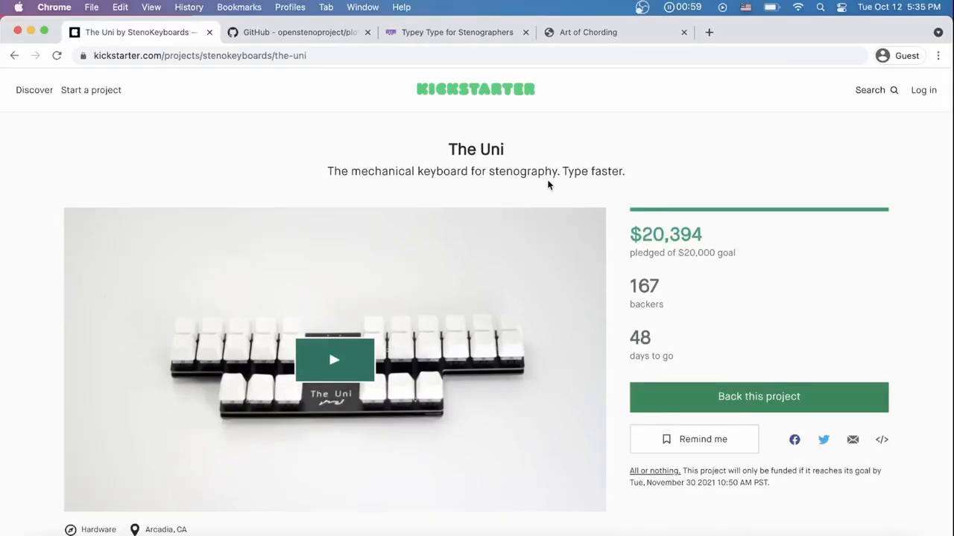
# Bring up the openstenoproject/plover repository page and scroll toward its Releases section
pyautogui.click(298, 33)
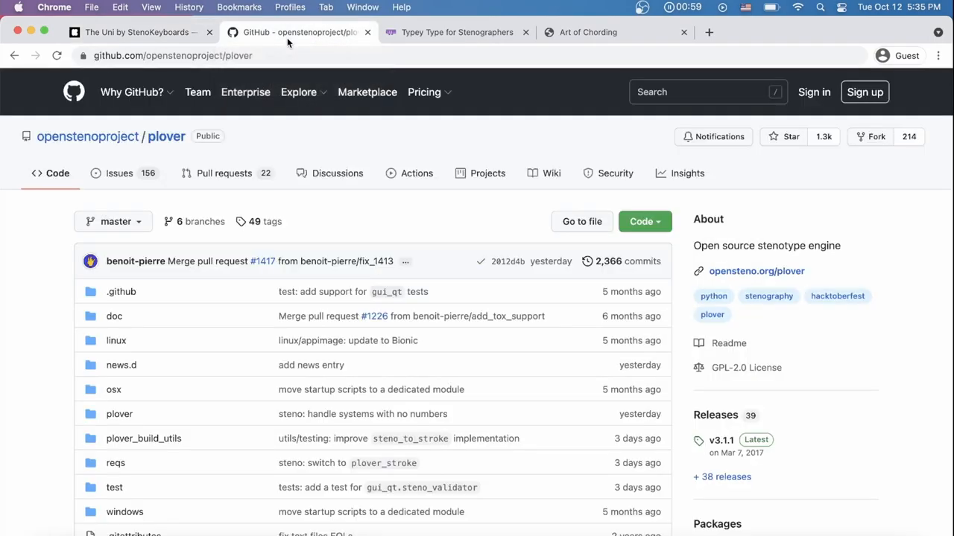
pyautogui.scroll(-3)
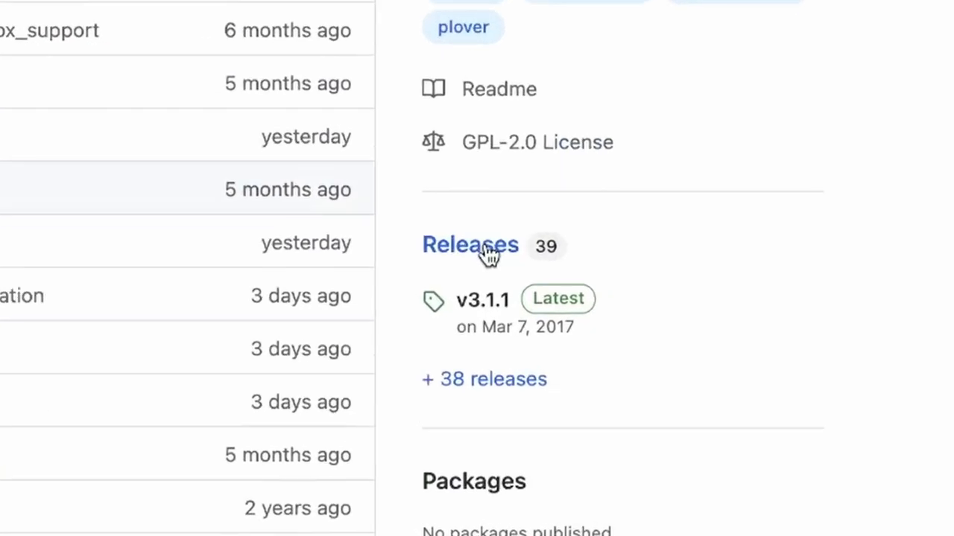
# Download the 'macOS: Disk Image' asset from Plover's Continuous build release
pyautogui.click(469, 244)
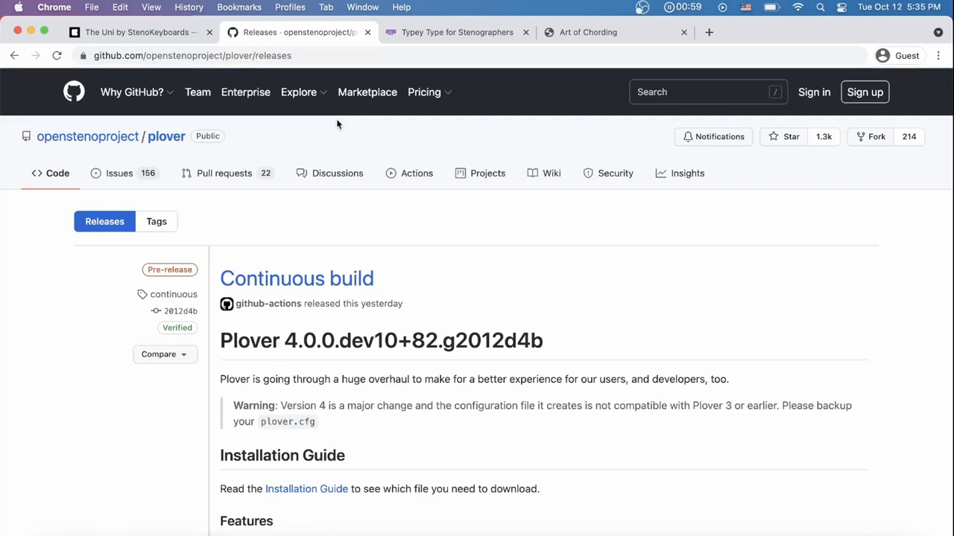
pyautogui.scroll(-3)
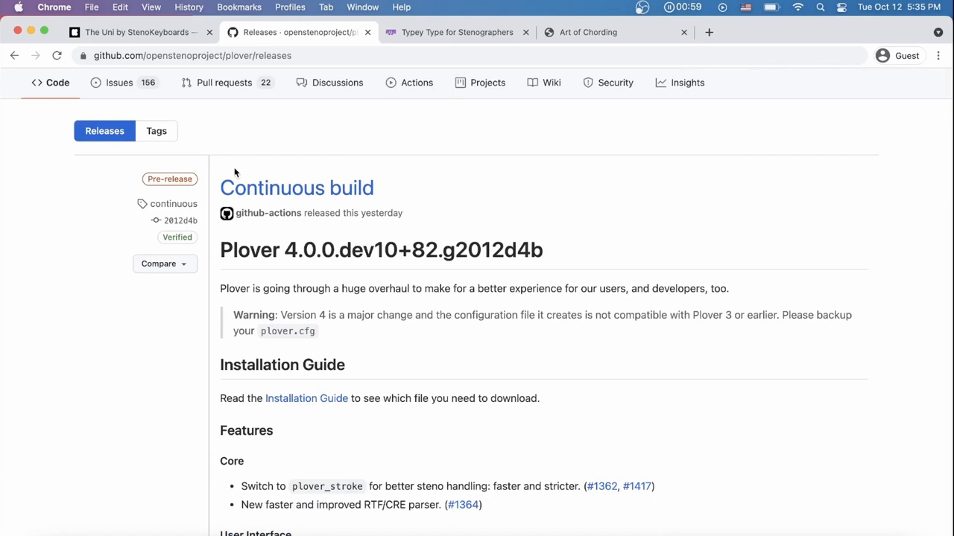
pyautogui.scroll(-3)
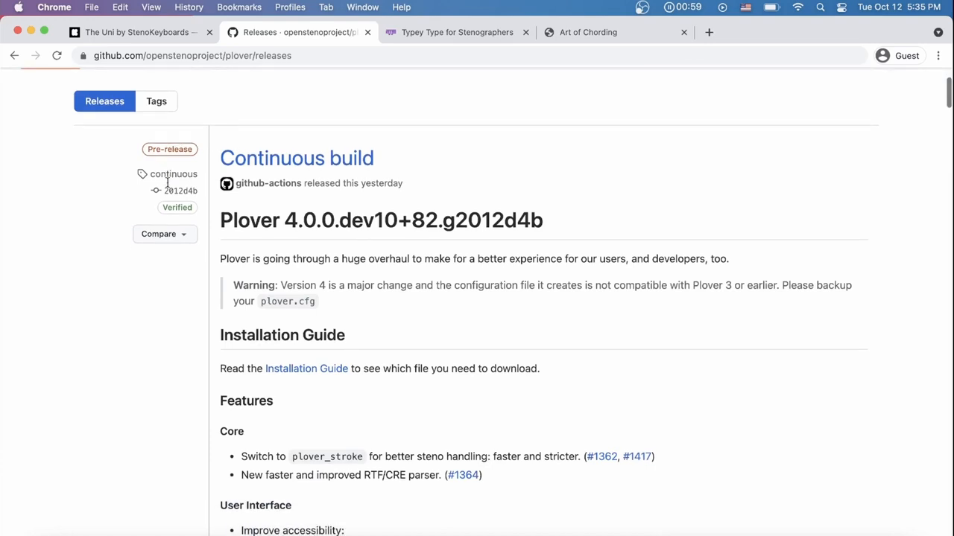
pyautogui.moveTo(352, 143)
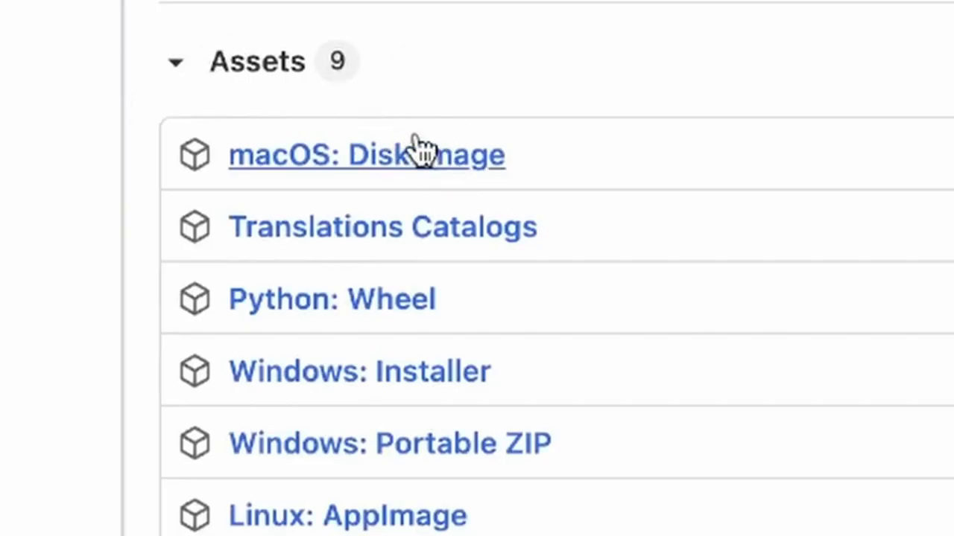
pyautogui.scroll(-3)
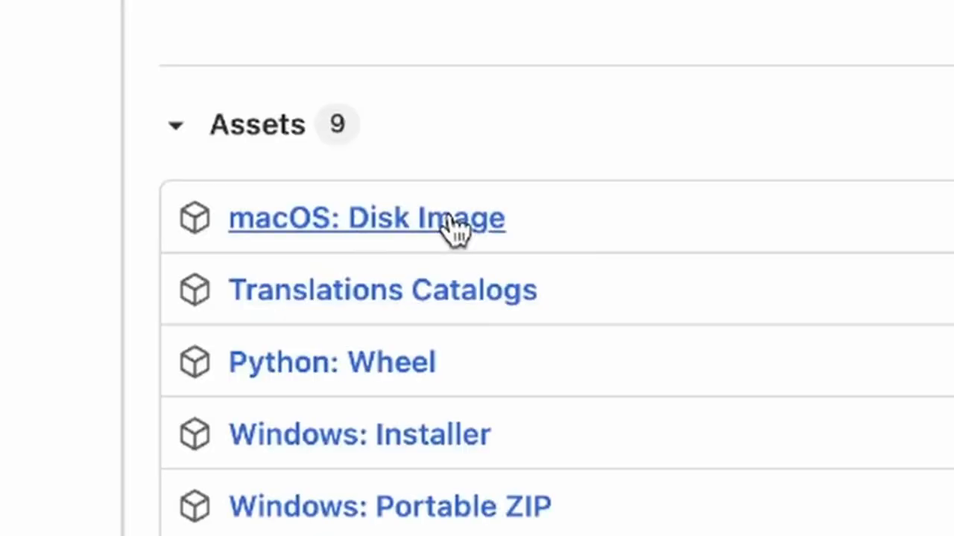
pyautogui.scroll(-3)
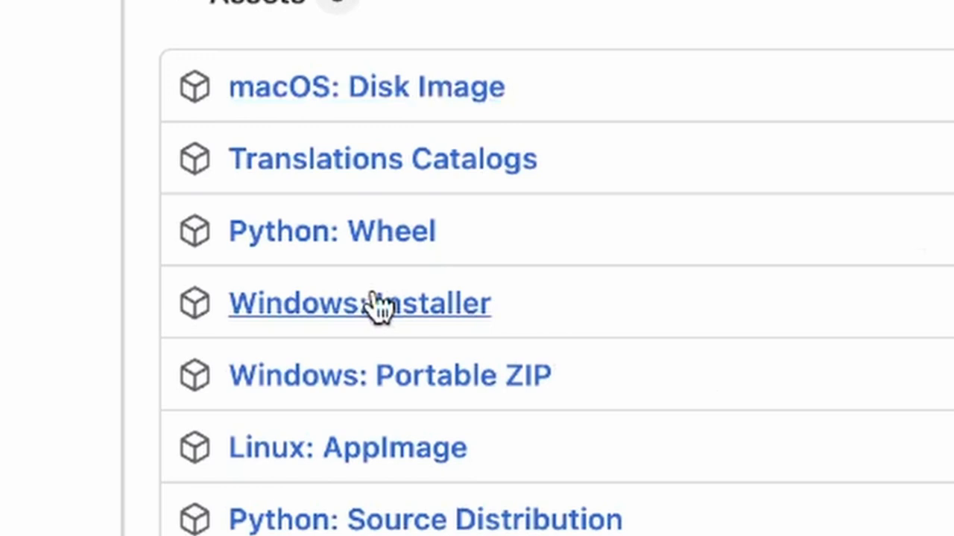
pyautogui.scroll(-3)
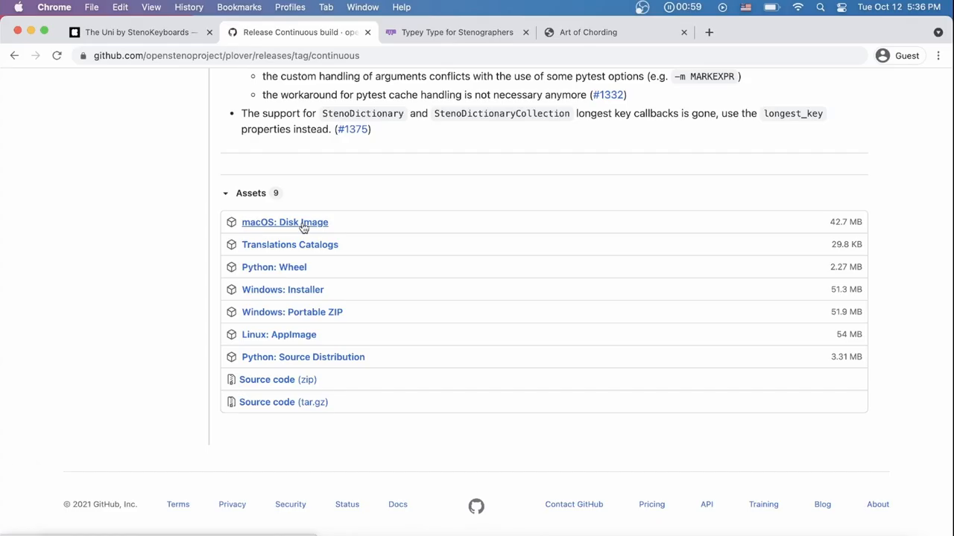
pyautogui.click(285, 222)
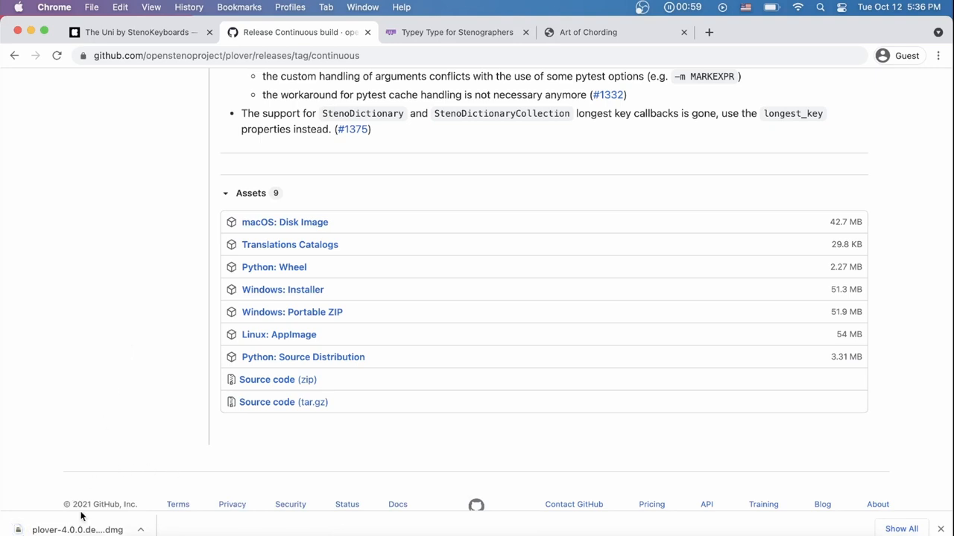
# Copy Plover.app from the downloaded .dmg into Applications, replacing the existing copy, and close the installer
pyautogui.click(77, 530)
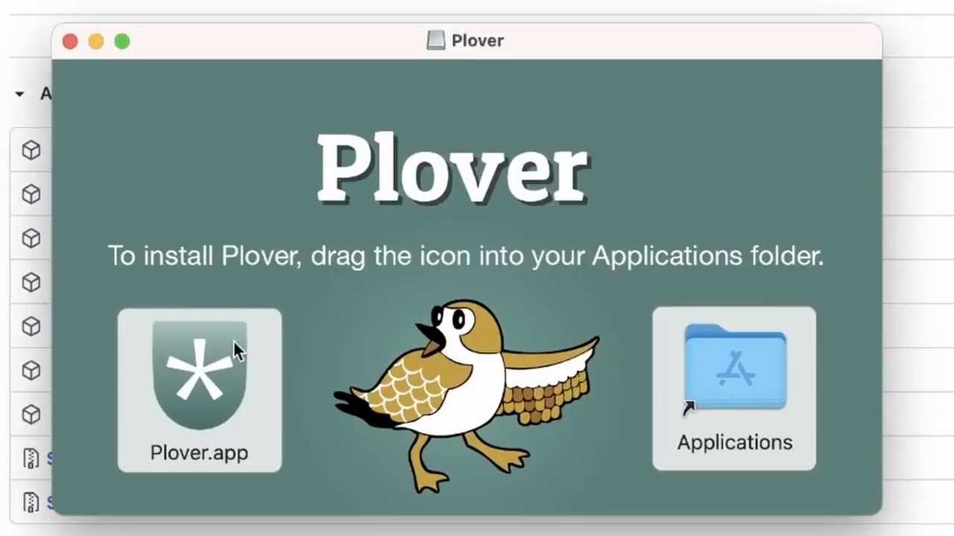
pyautogui.moveTo(199, 373); pyautogui.dragTo(733, 373)
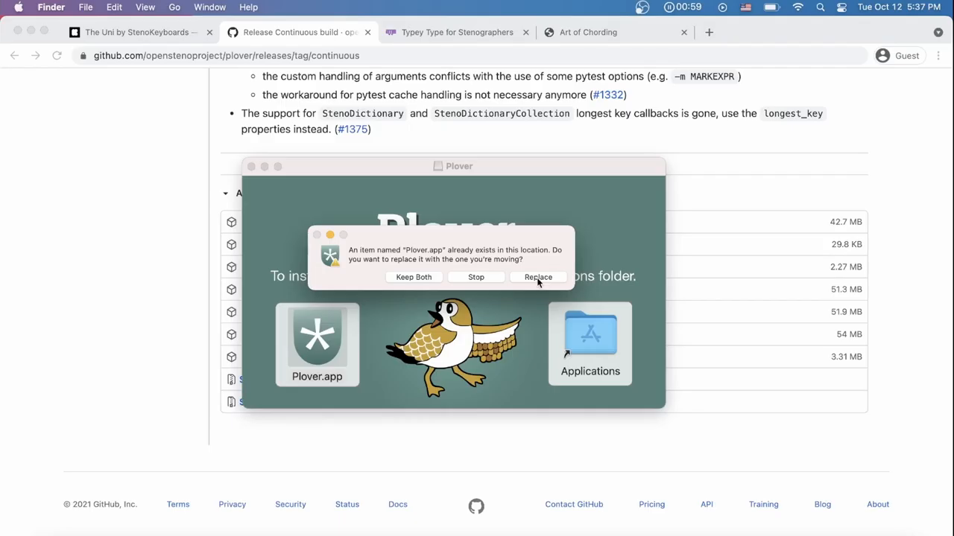
pyautogui.click(538, 277)
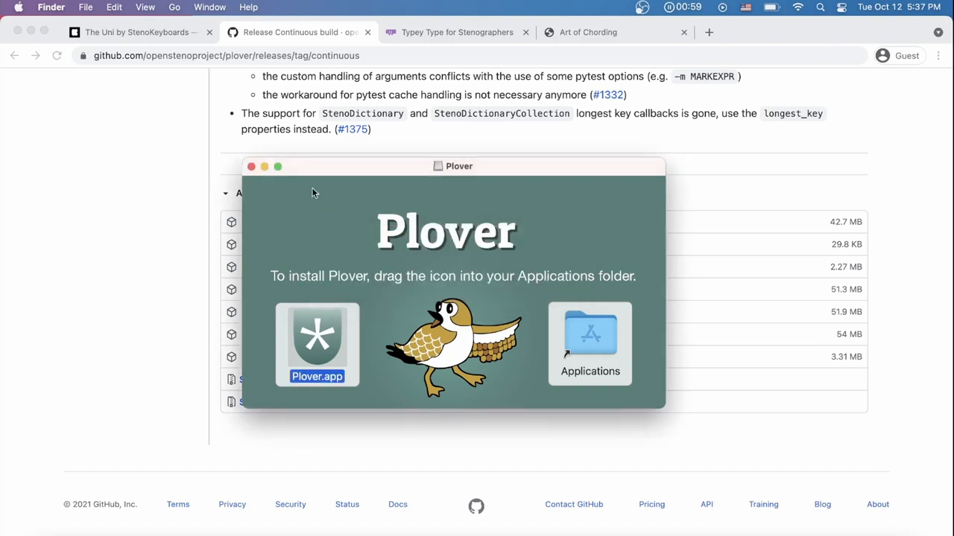
pyautogui.click(250, 167)
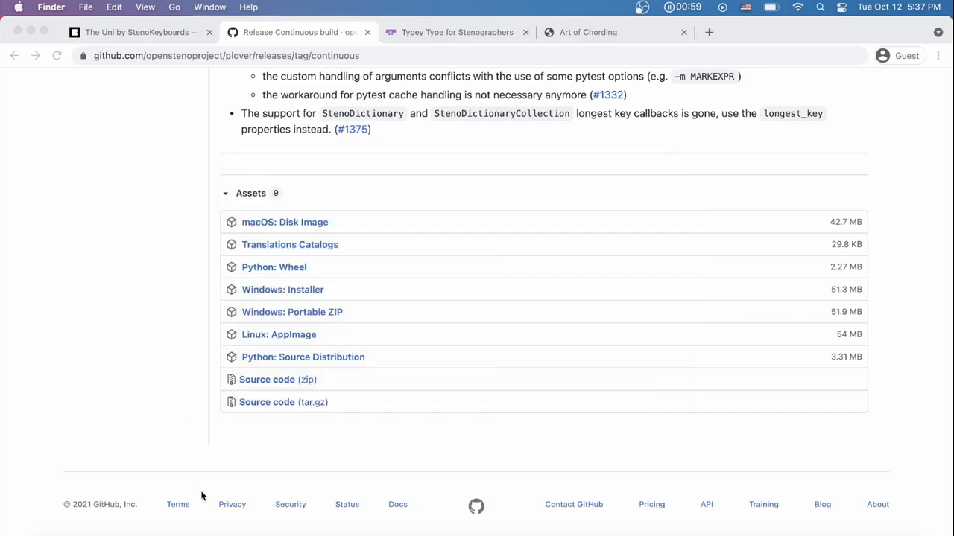
pyautogui.moveTo(82, 529)
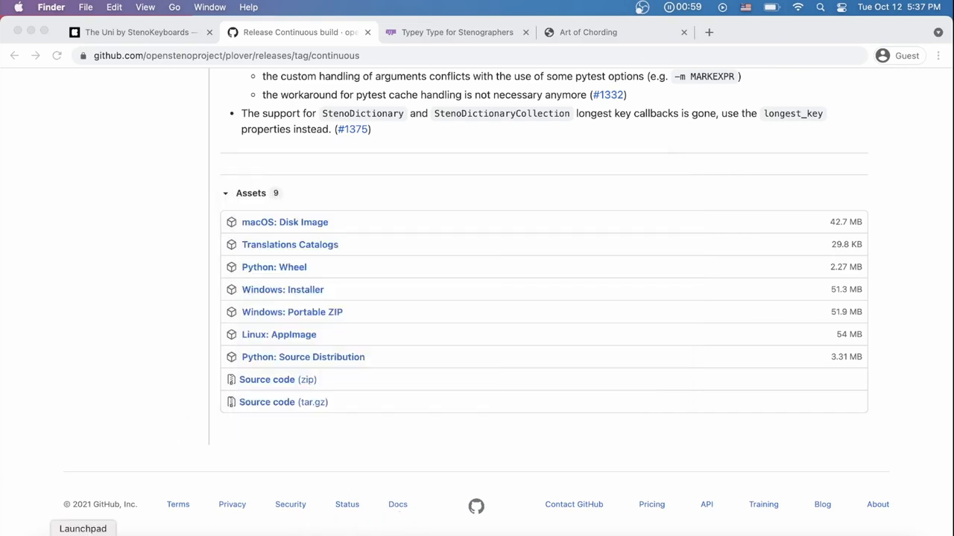
# Launch Plover from Launchpad, hitting the unverified-developer warning
pyautogui.click(82, 529)
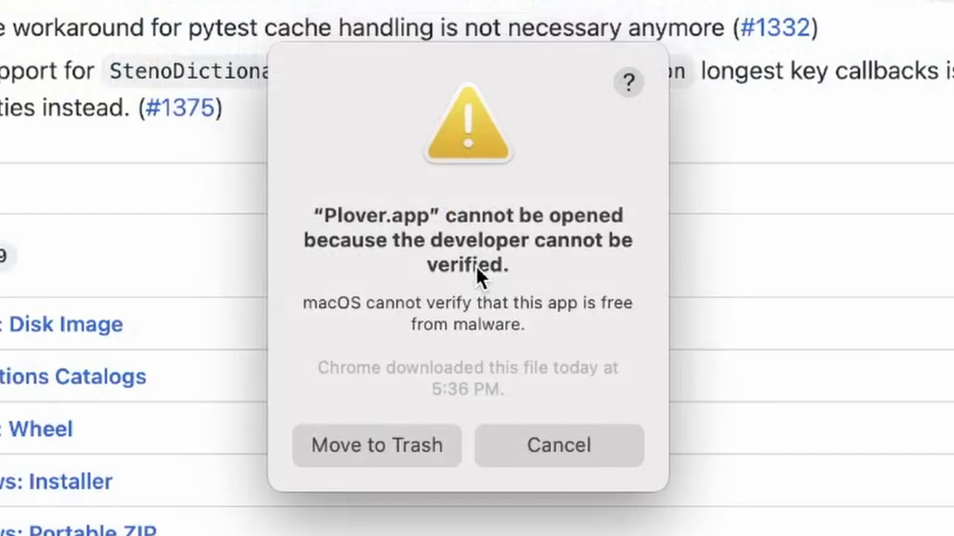
pyautogui.moveTo(537, 450)
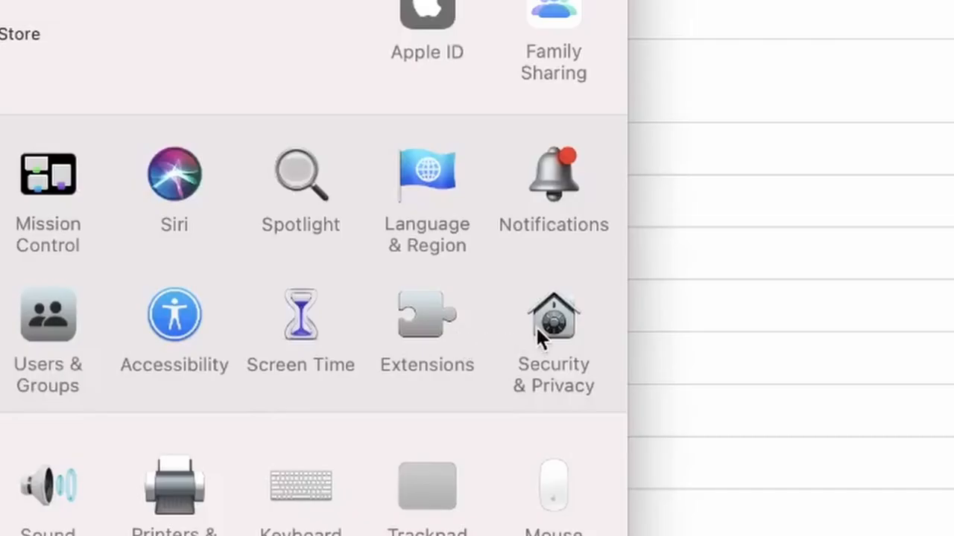
# Allow the blocked Plover.app to Open Anyway in Security & Privacy and go to its accessibility settings
pyautogui.click(553, 321)
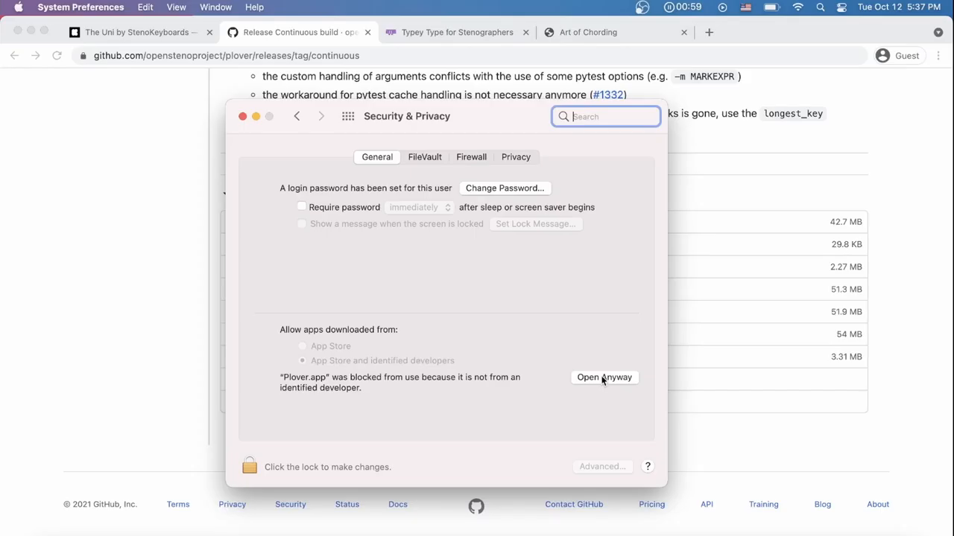
pyautogui.click(605, 377)
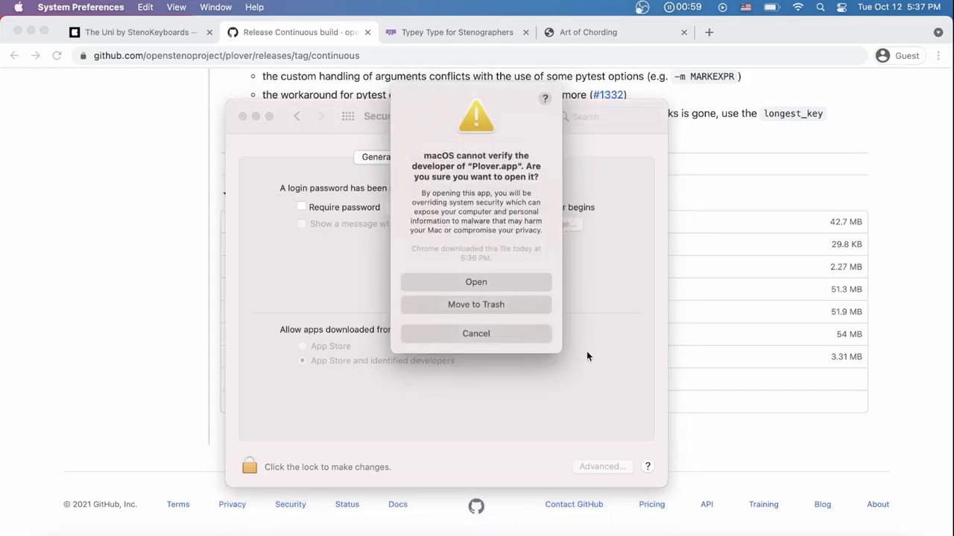
pyautogui.click(475, 282)
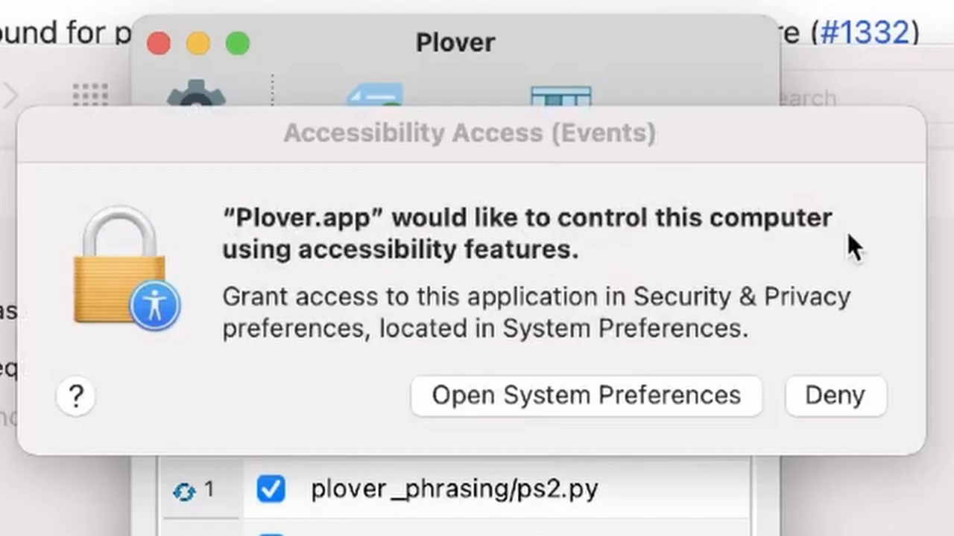
pyautogui.moveTo(536, 286)
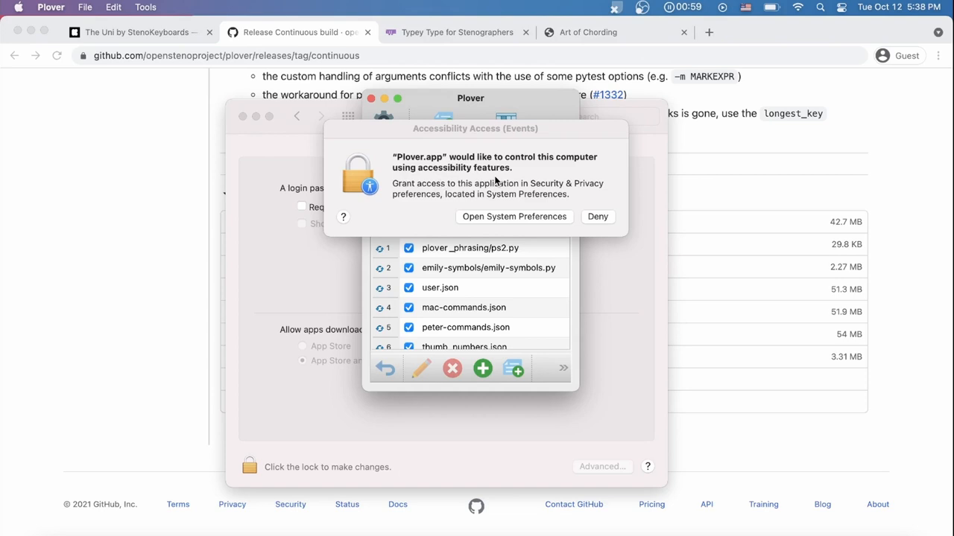
pyautogui.click(513, 216)
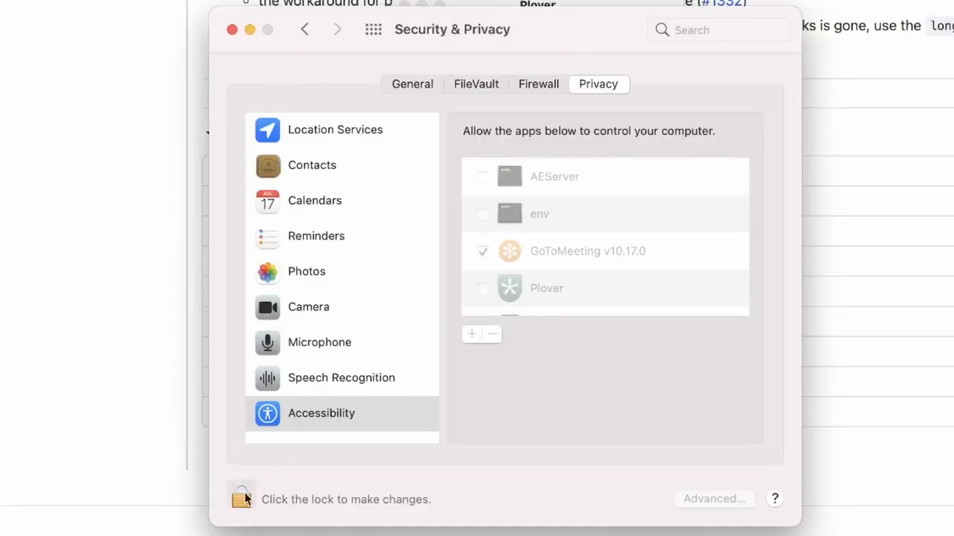
# Unlock the Accessibility privacy settings and tick Plover to let it control the computer
pyautogui.click(241, 497)
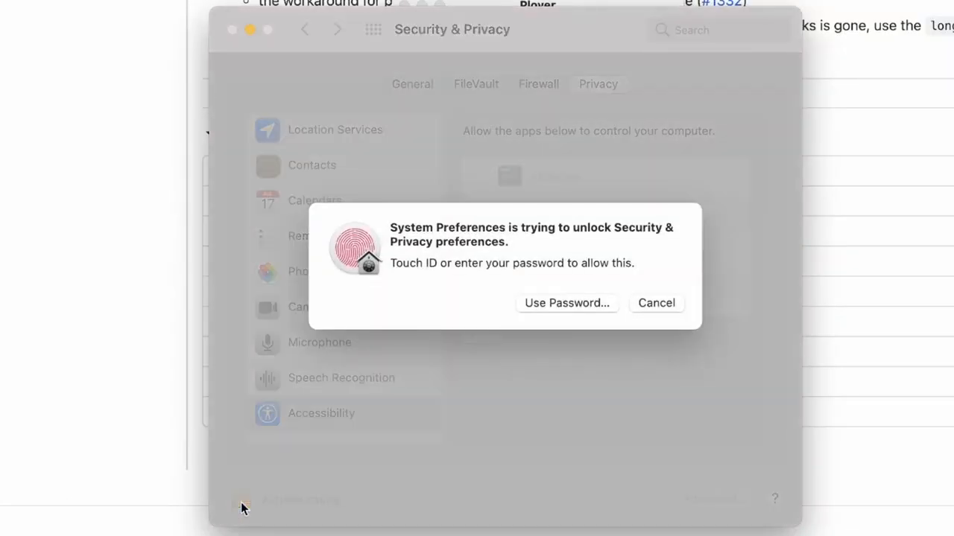
pyautogui.click(566, 304)
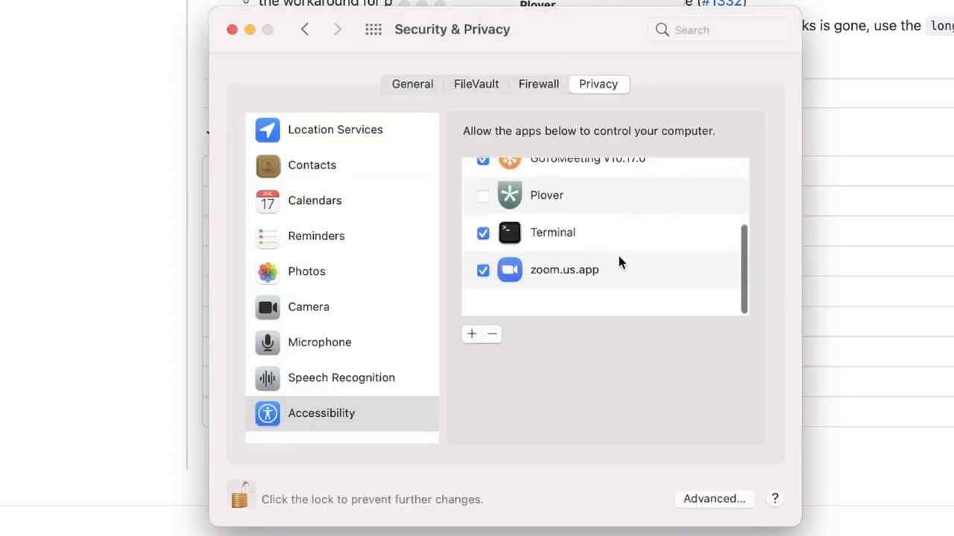
pyautogui.click(322, 414)
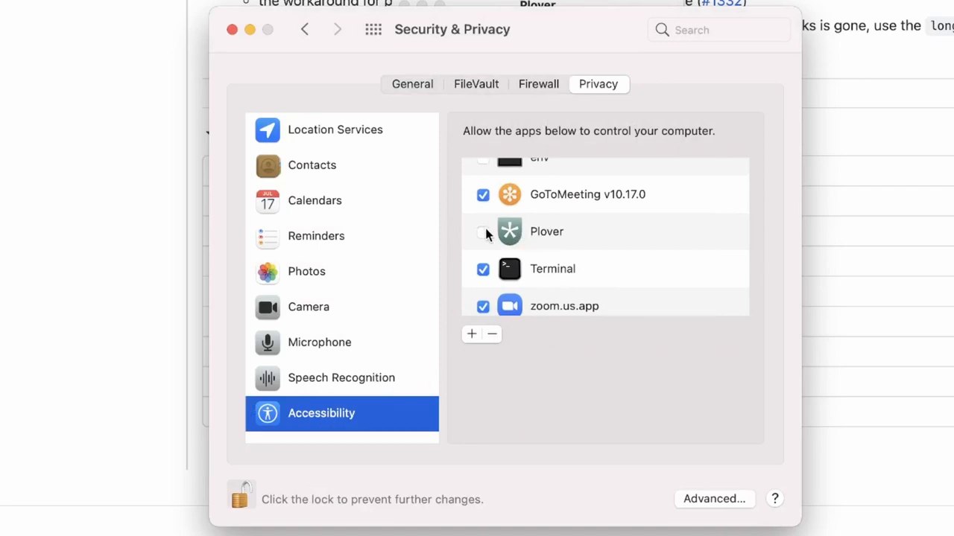
pyautogui.click(482, 232)
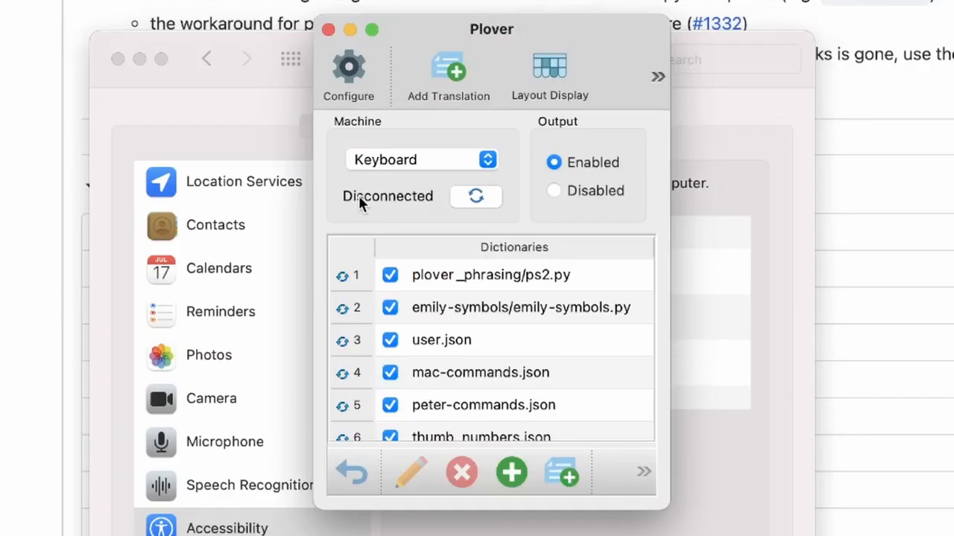
# Reconnect Plover's keyboard machine and write the sample word 'regular' on the Typey Type homepage
pyautogui.click(475, 197)
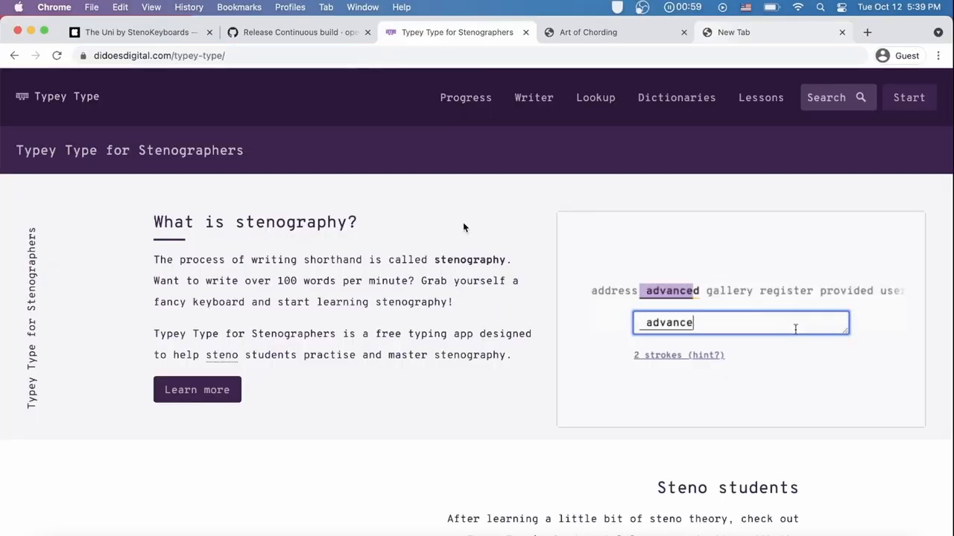
pyautogui.write('regular')
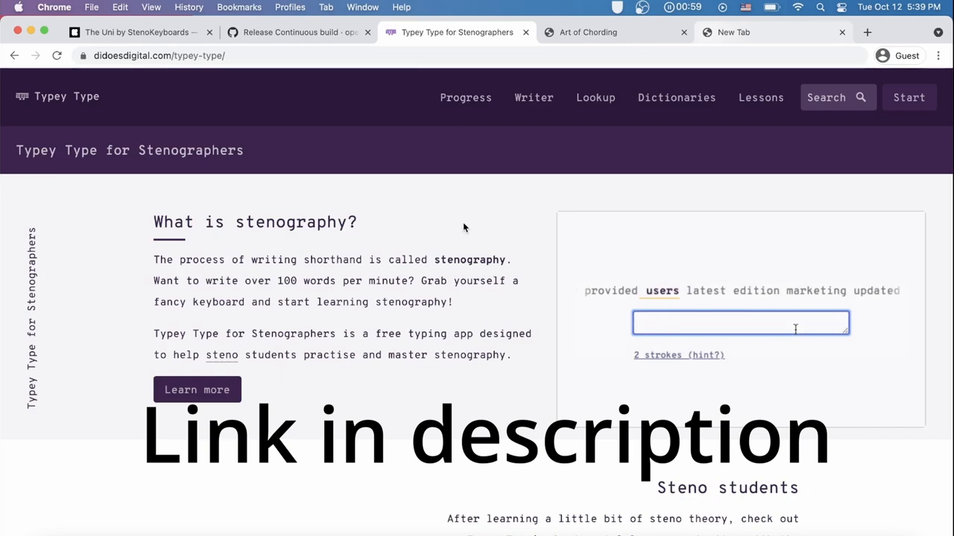
# Discover the Introduction lesson from the Progress page and type its words, such as 'step', to completion
pyautogui.click(465, 99)
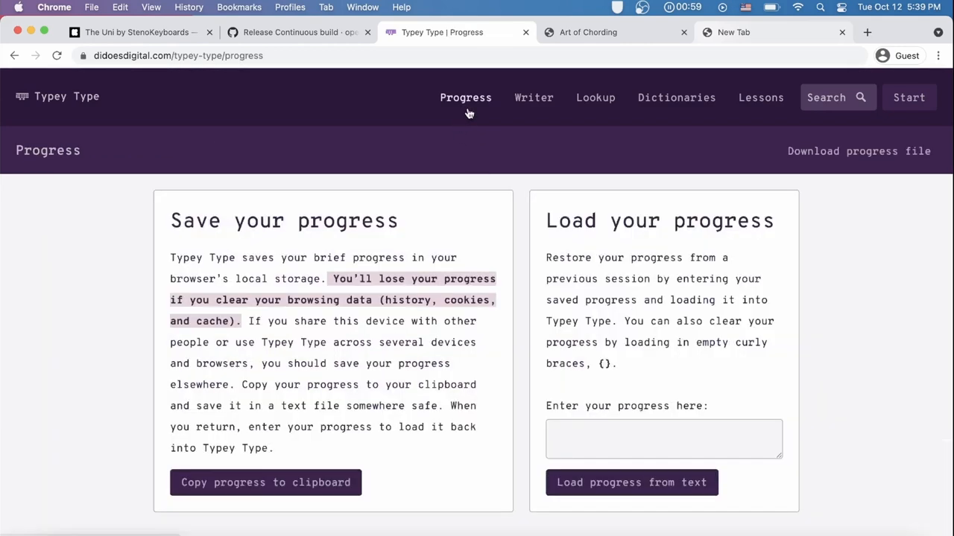
pyautogui.scroll(-3)
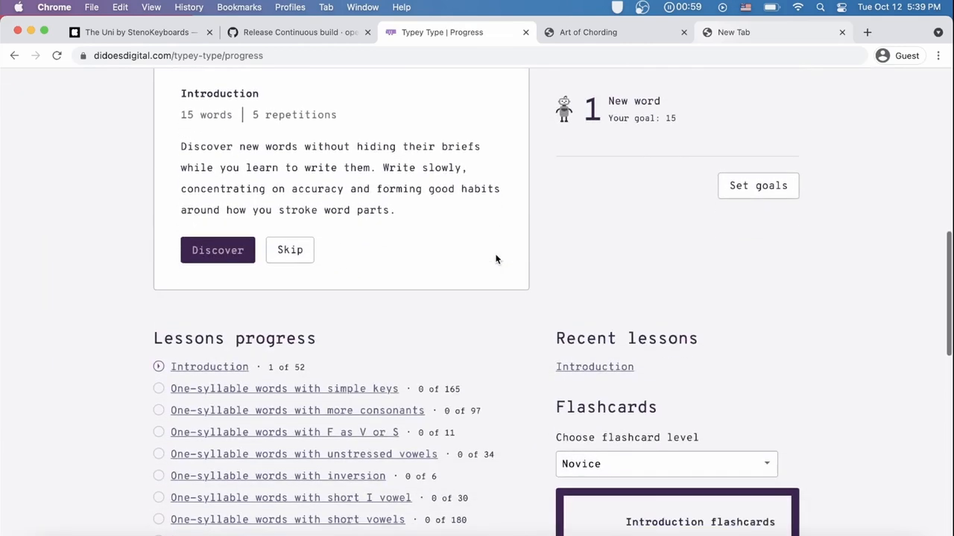
pyautogui.click(218, 251)
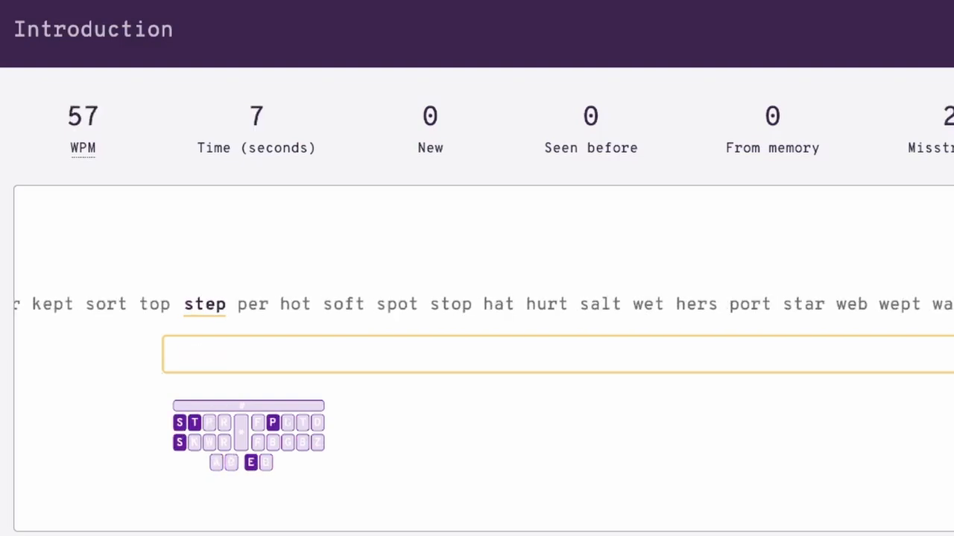
pyautogui.write('step')
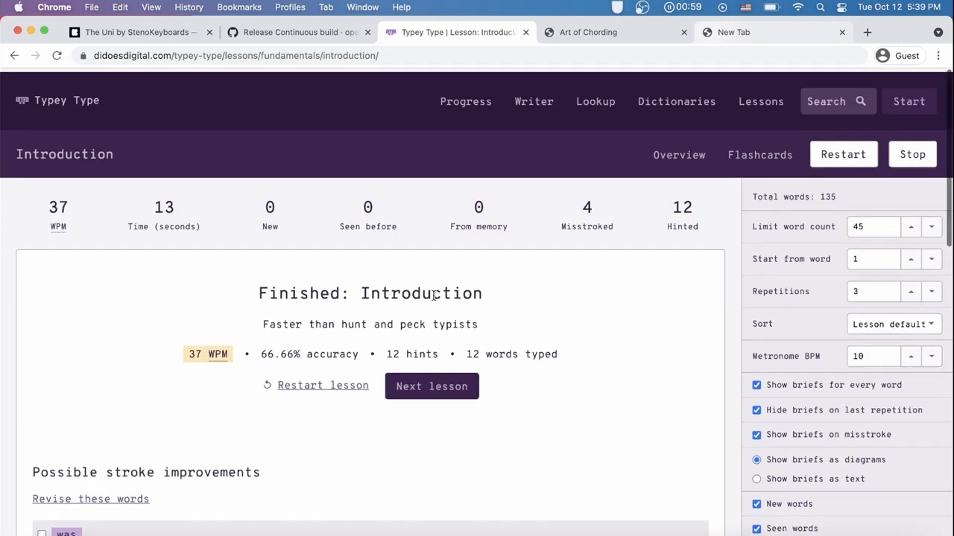
pyautogui.scroll(-3)
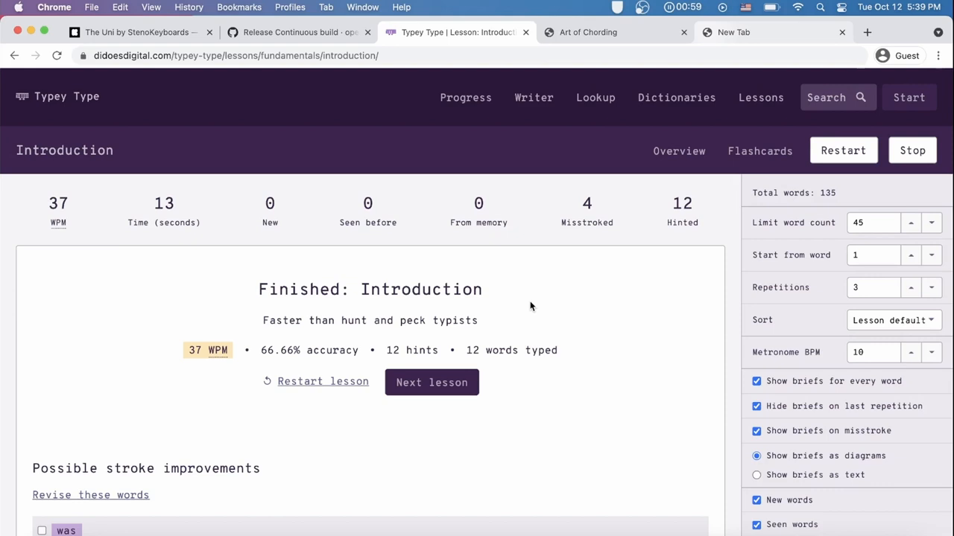
pyautogui.moveTo(584, 71)
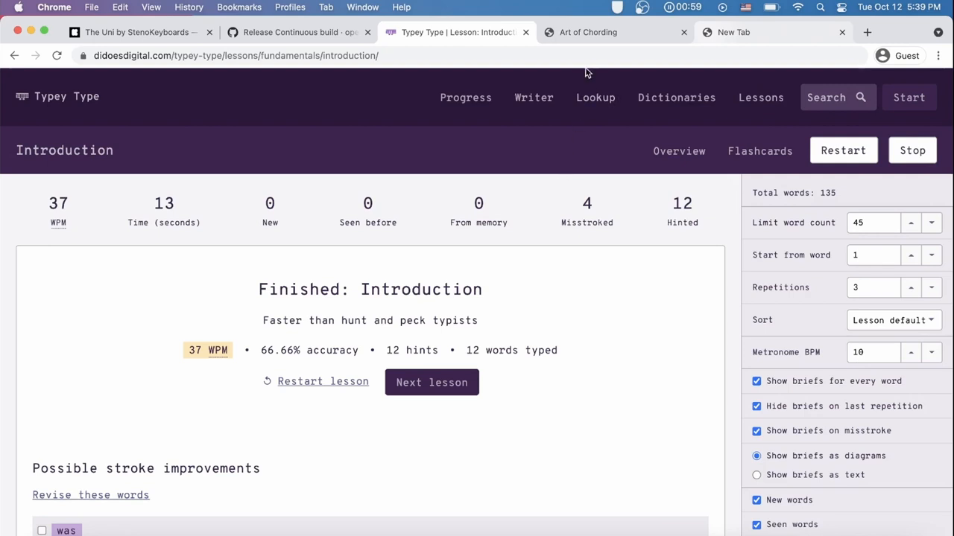
# Read the Art of Chording book through the Welcome and D-B-L lessons
pyautogui.click(587, 32)
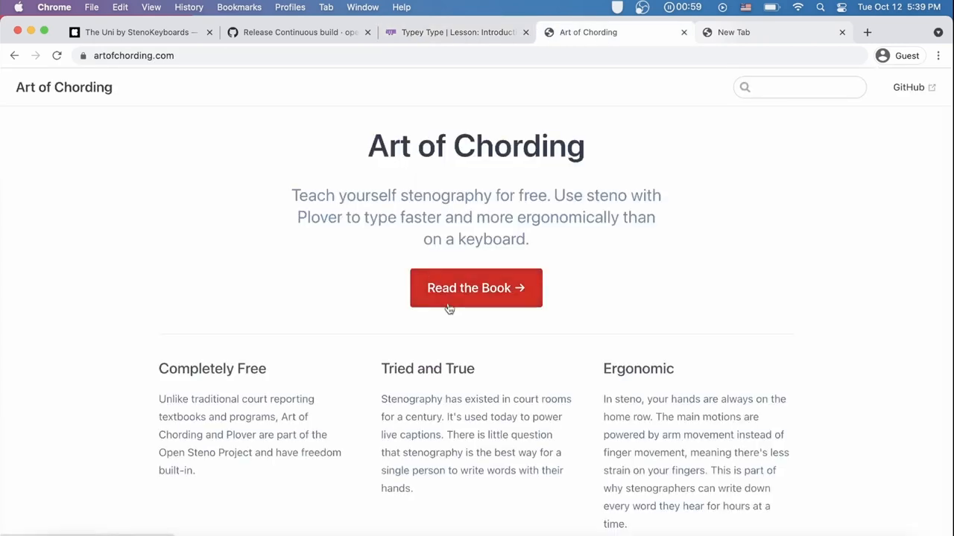
pyautogui.click(475, 289)
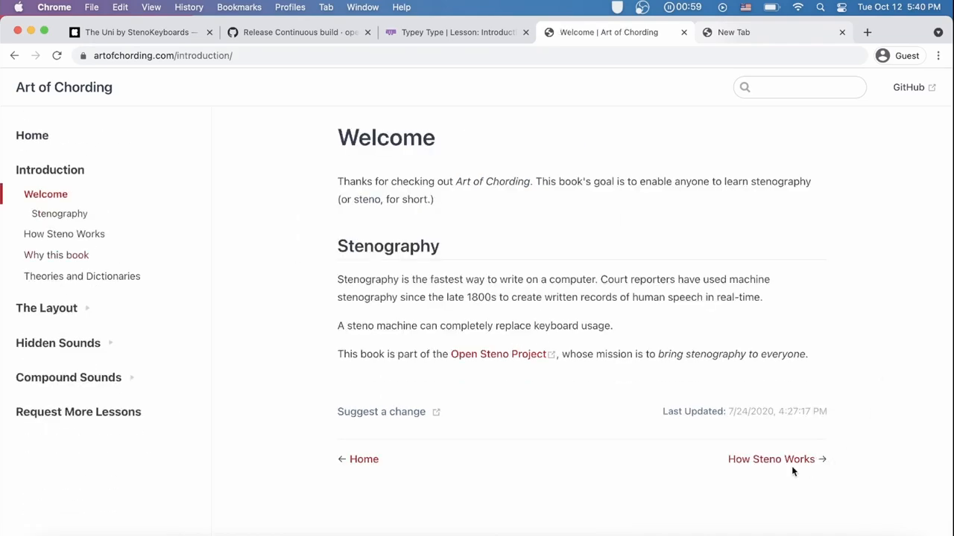
pyautogui.click(771, 459)
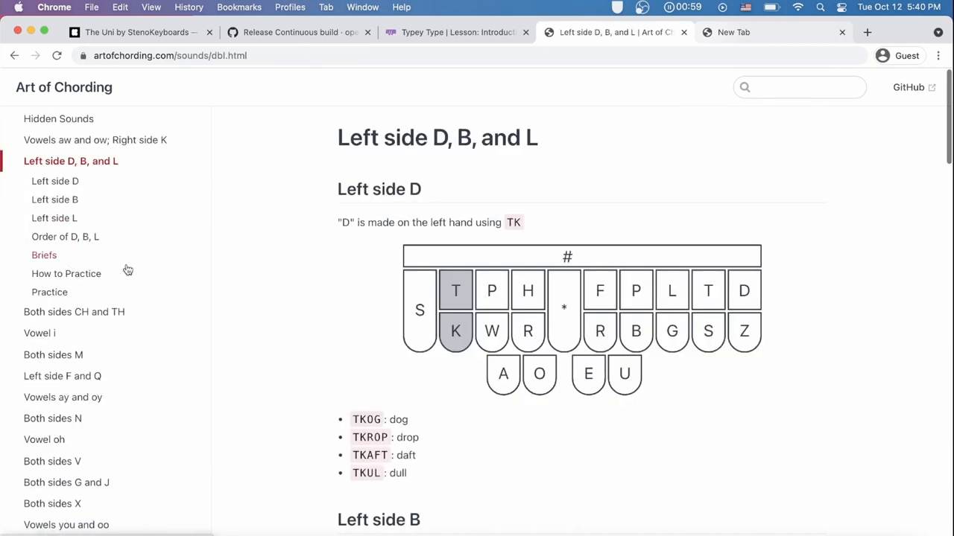
pyautogui.scroll(-3)
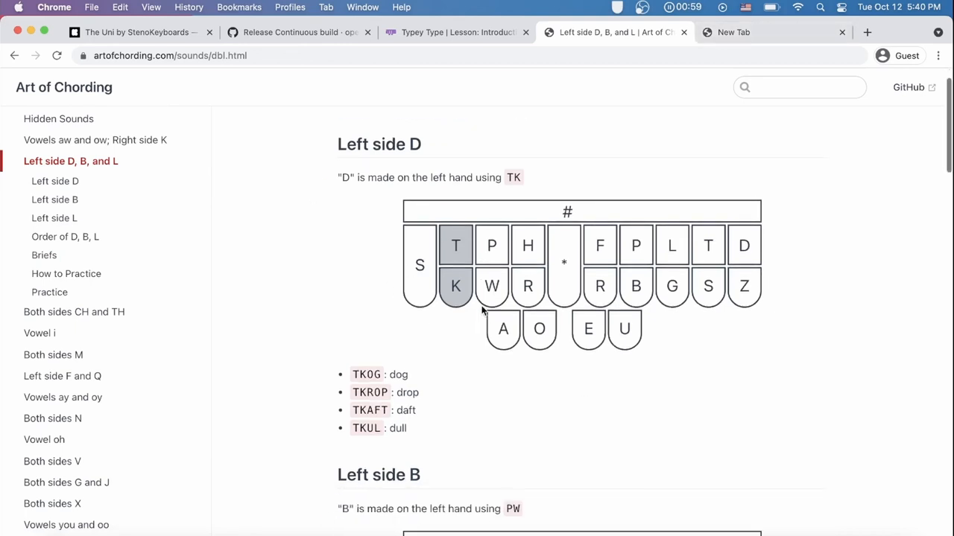
pyautogui.scroll(-3)
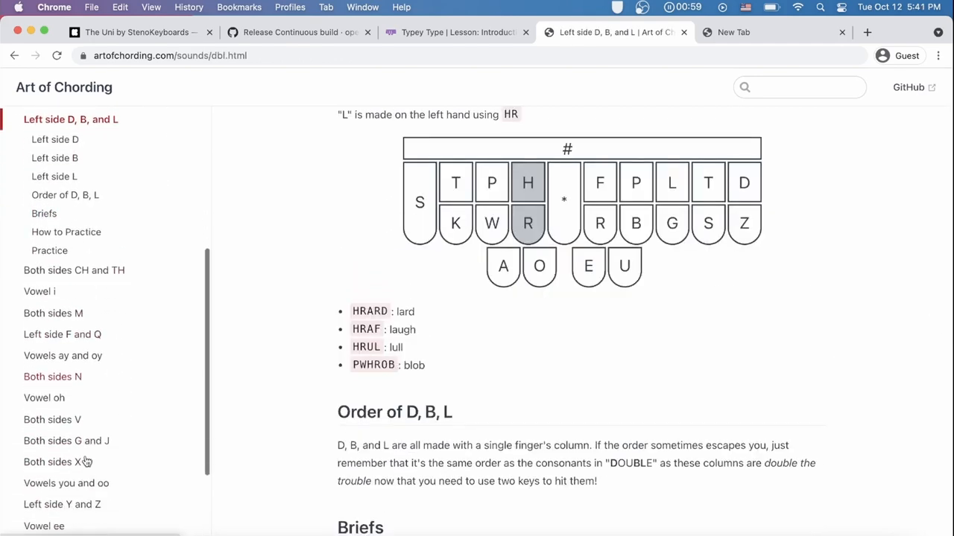
pyautogui.scroll(-3)
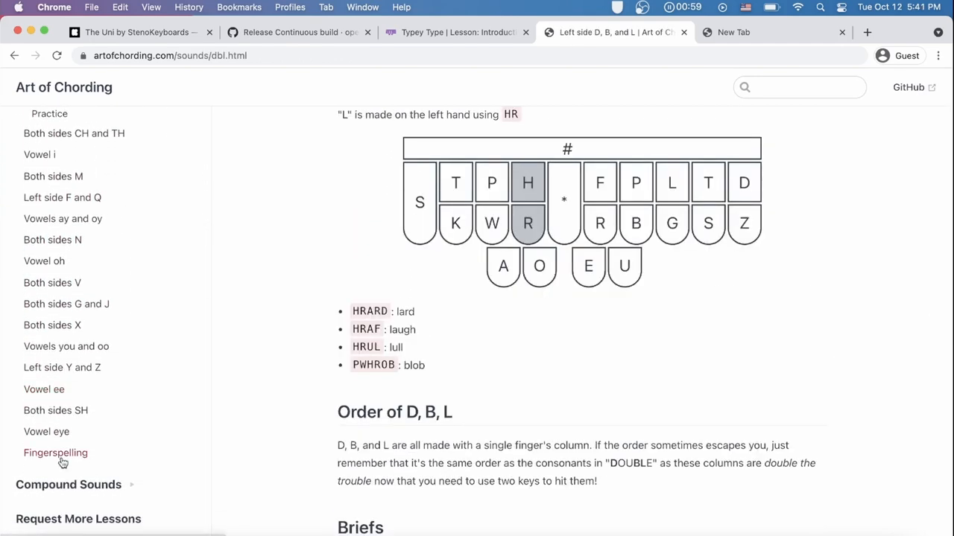
# Browse the Fingerspelling lesson, then switch to The Uni keyboard's Kickstarter page
pyautogui.click(56, 453)
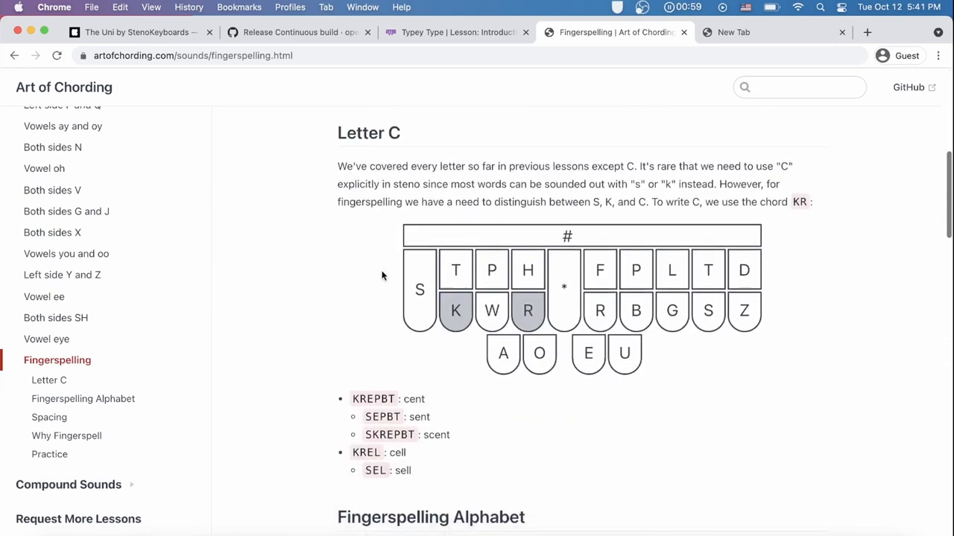
pyautogui.scroll(-3)
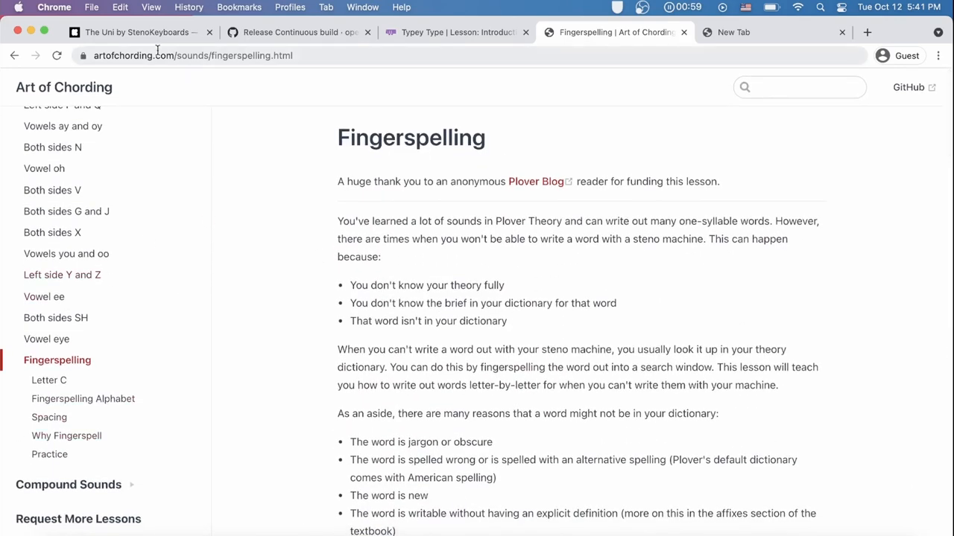
pyautogui.click(137, 33)
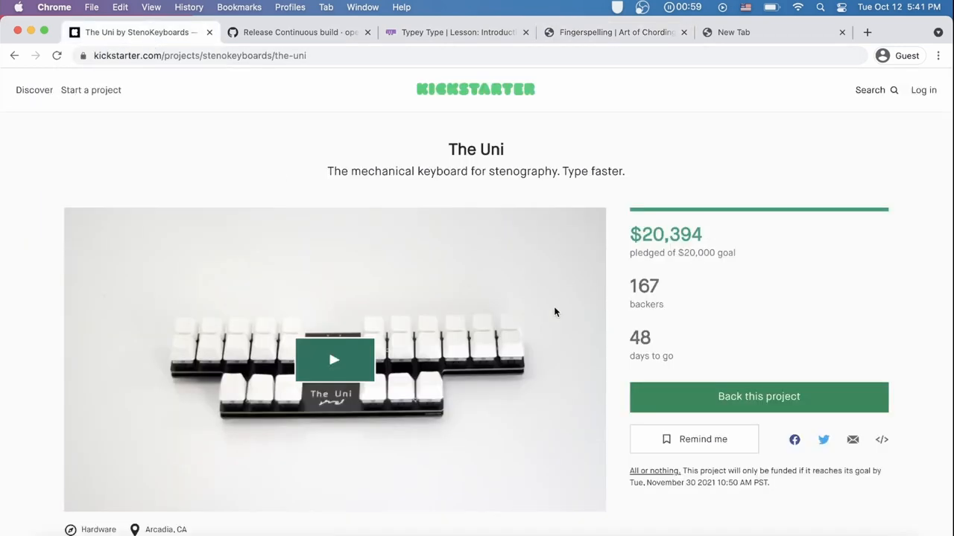
pyautogui.moveTo(426, 527)
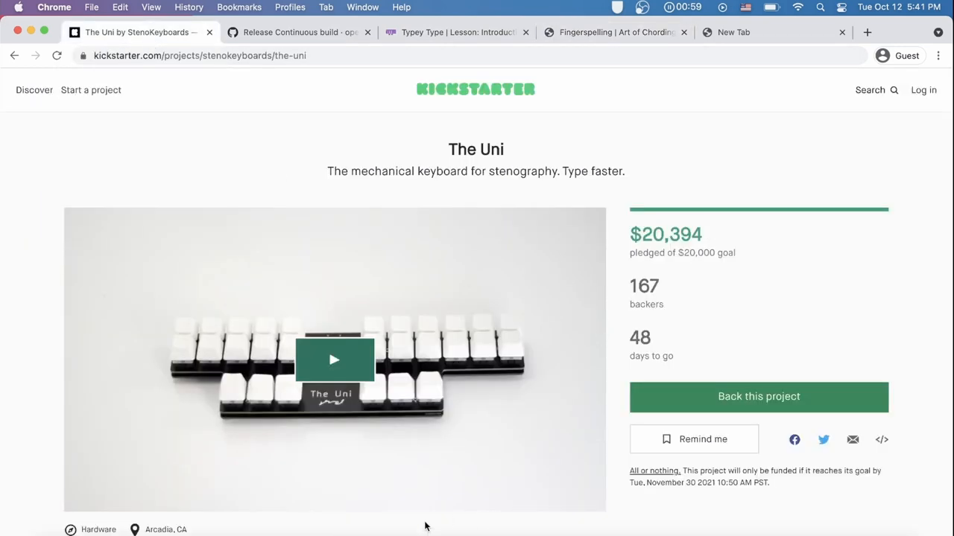